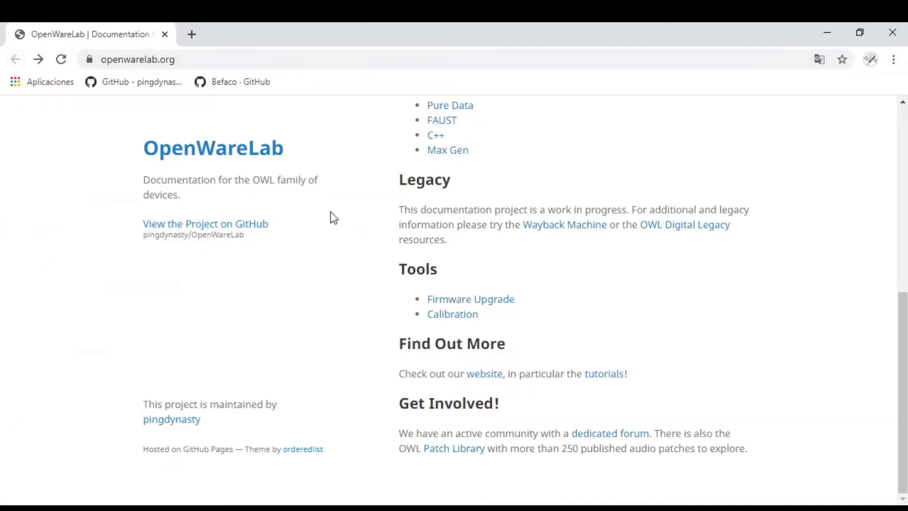
pyautogui.moveTo(454, 314)
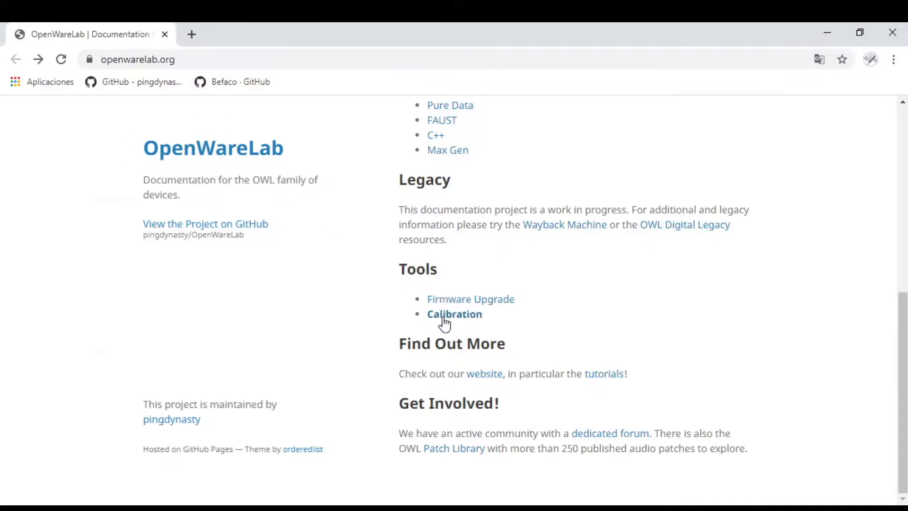
# Step: Open the Calibration tool linked under Tools on openwarelab.org
pyautogui.click(454, 314)
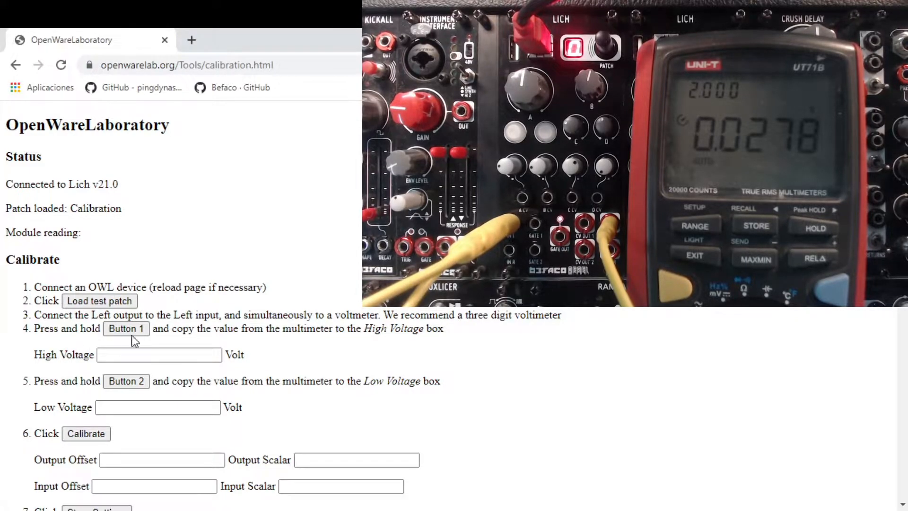
# Step: Output the module's high test voltage and enter 5.011 as High Voltage
pyautogui.click(125, 328)
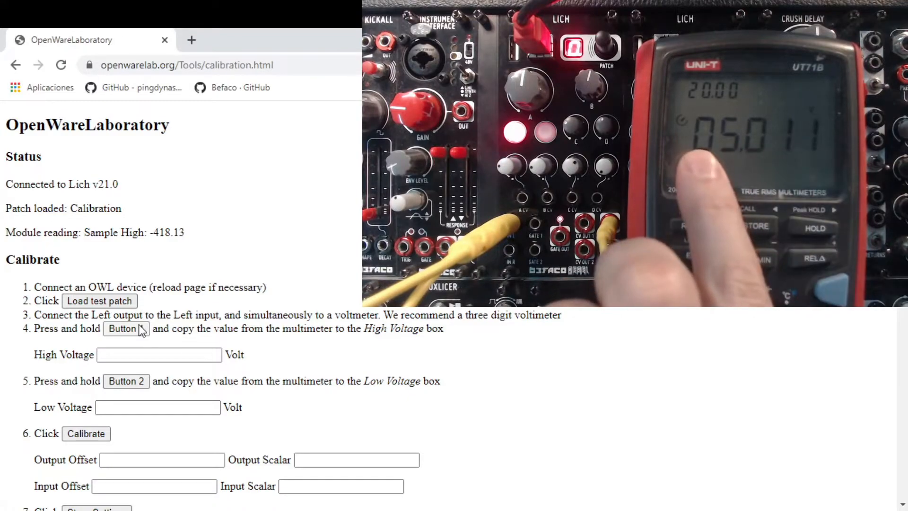
pyautogui.click(160, 354)
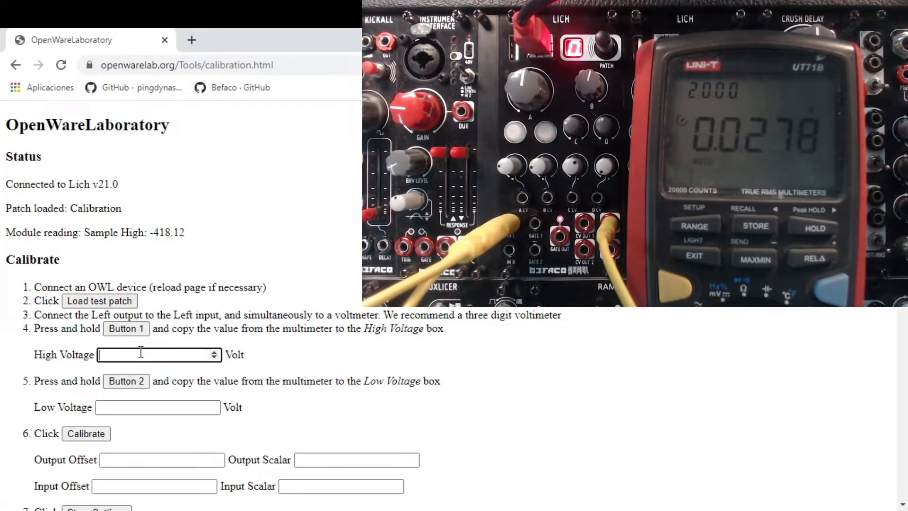
pyautogui.write('5.011')
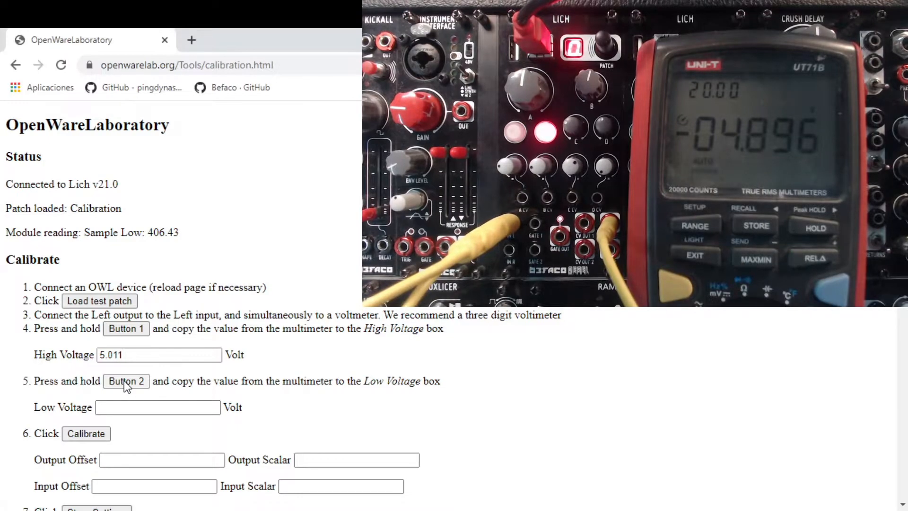
# Step: Enter the measured low voltage of -4.98 into the Low Voltage field
pyautogui.click(157, 407)
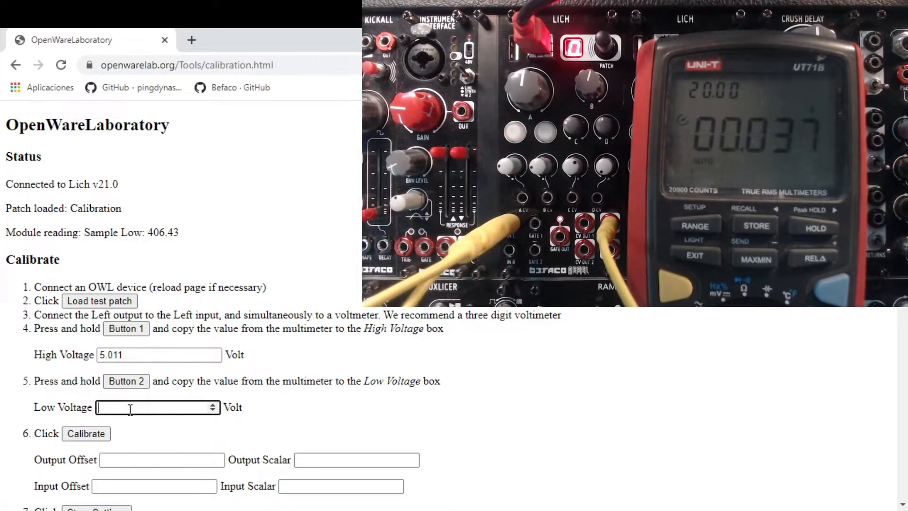
pyautogui.write('-4')
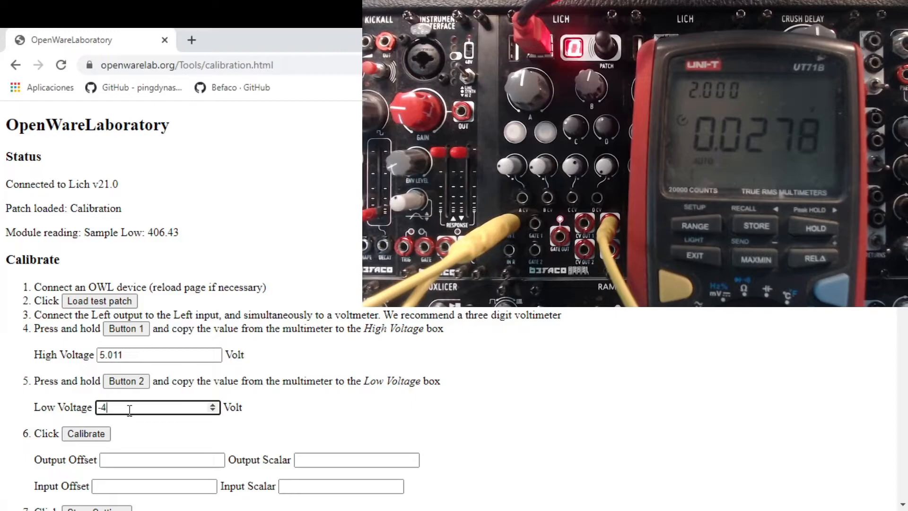
pyautogui.write('.98')
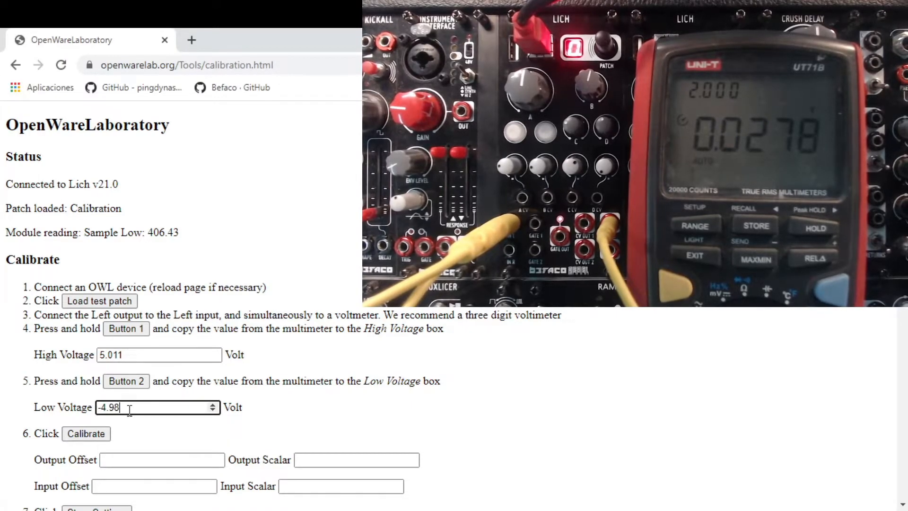
# Step: Run Calibrate to fill the offset and scalar fields, giving Output Scalar 9.997
pyautogui.scroll(-3)
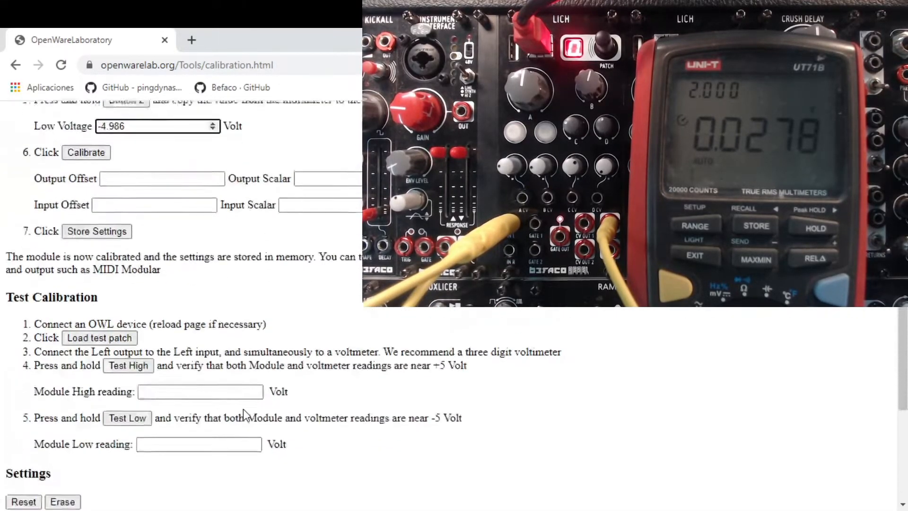
pyautogui.click(85, 152)
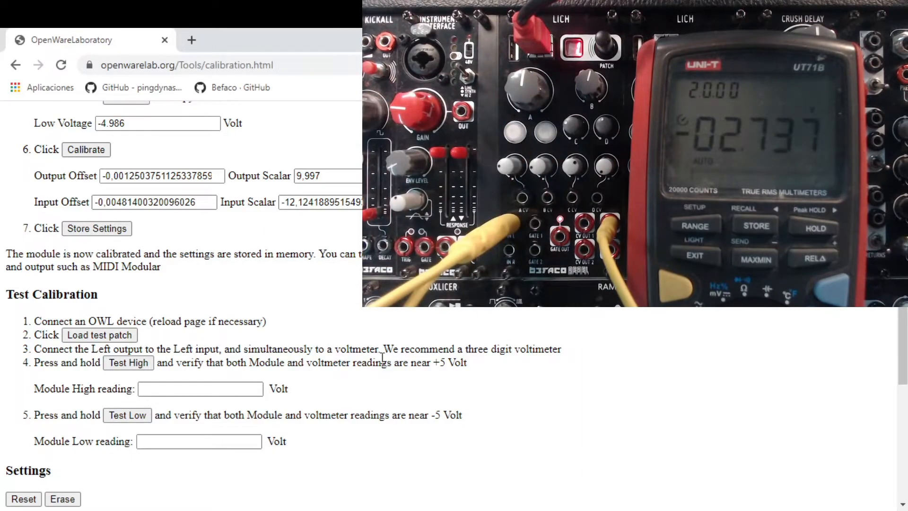
# Step: Test the calibration, confirming Module High reads 5 V and Module Low -4.99 V
pyautogui.scroll(-3)
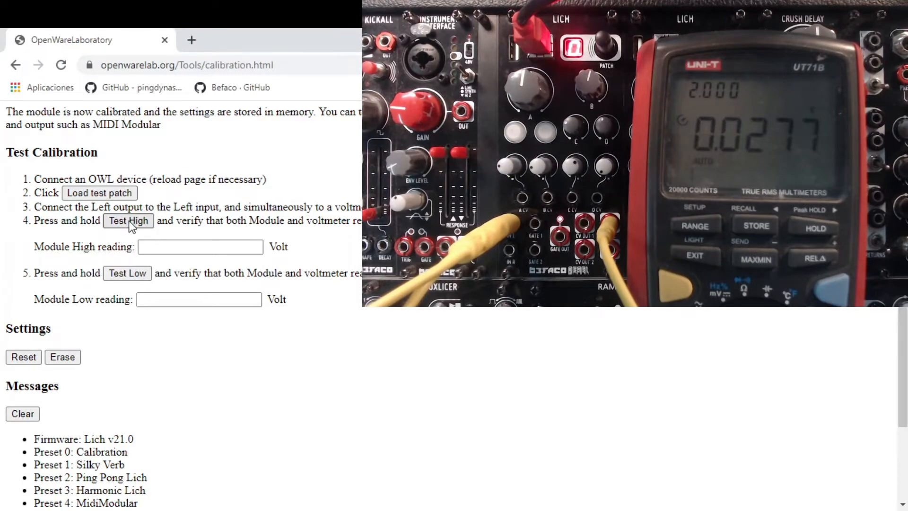
pyautogui.write('5')
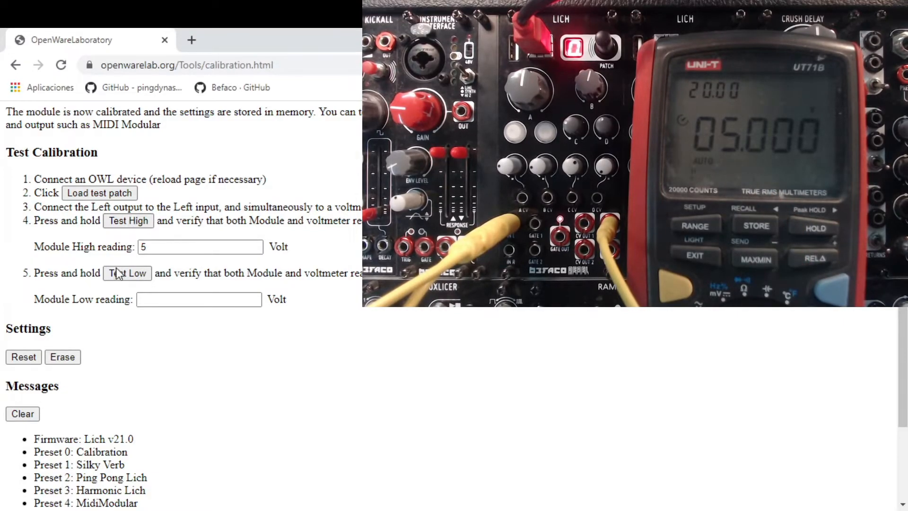
pyautogui.click(127, 273)
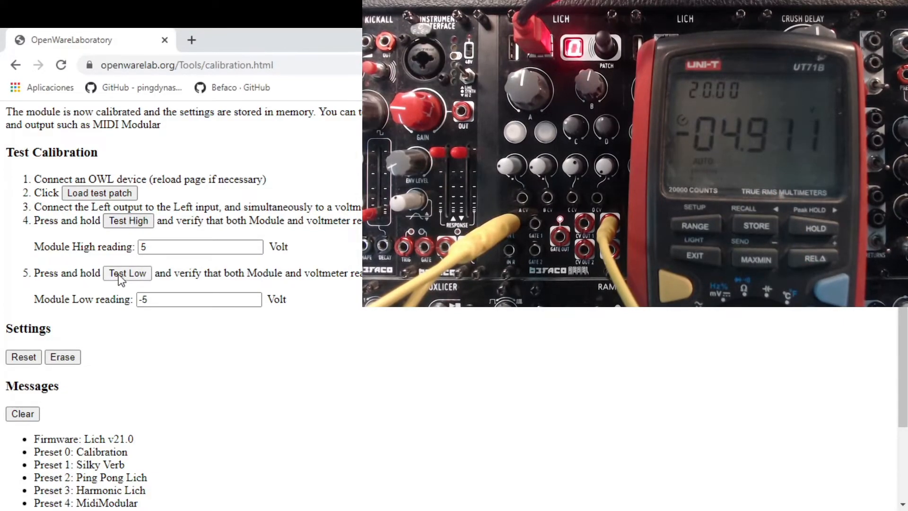
pyautogui.click(127, 273)
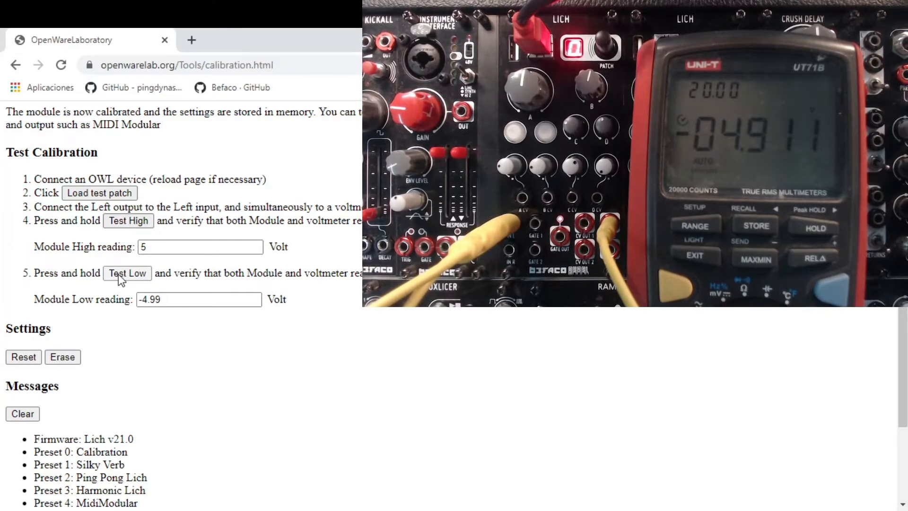